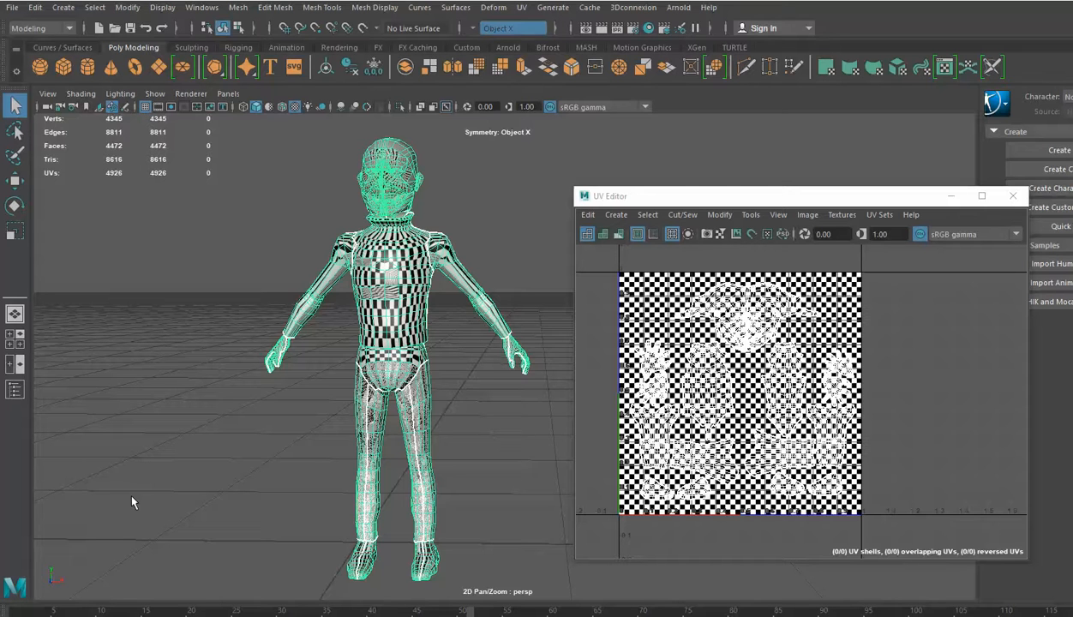
Step: Cycle through the character's UV sets until an empty set with zero UVs is shown
click(880, 214)
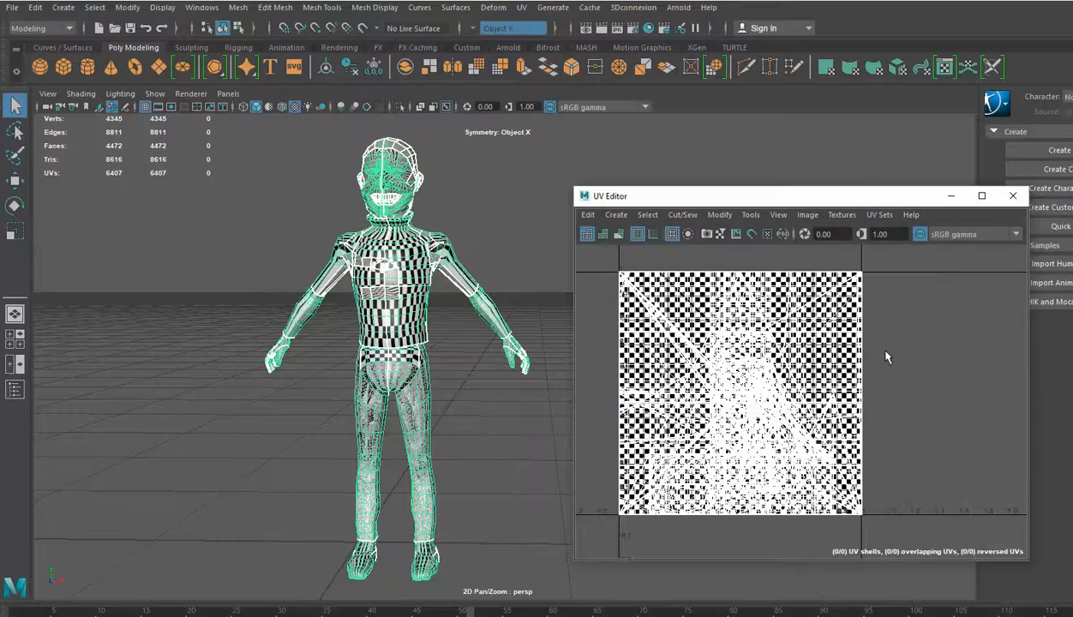
click(880, 214)
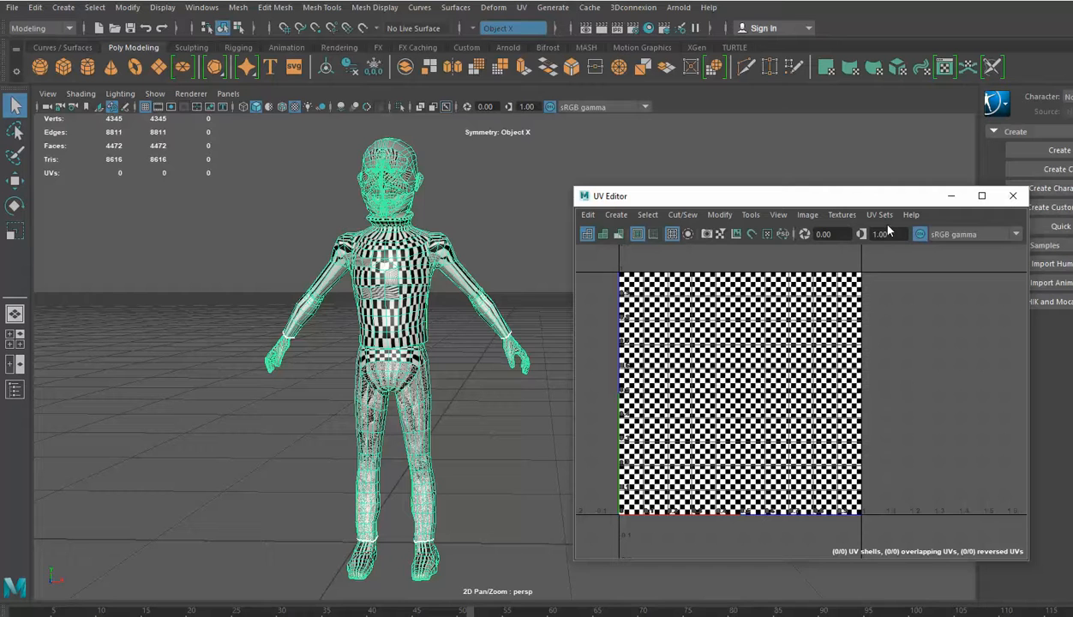
mouse_move(902, 409)
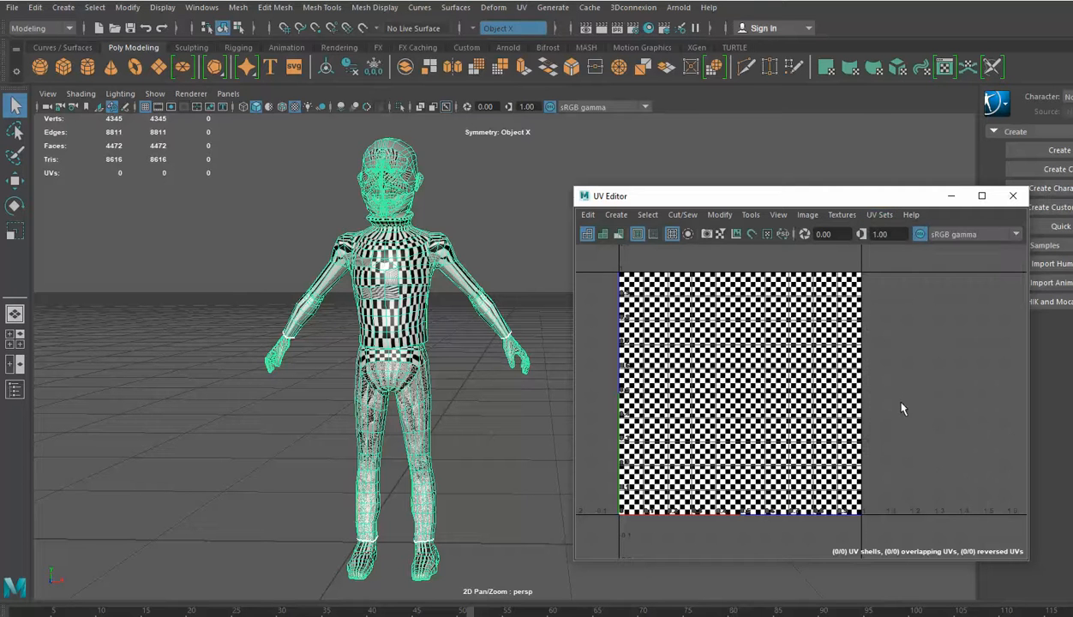
Step: Inspect map1's overlapping UVs, then switch back to uvSet15's 4,926-UV unwrapped layout
click(879, 214)
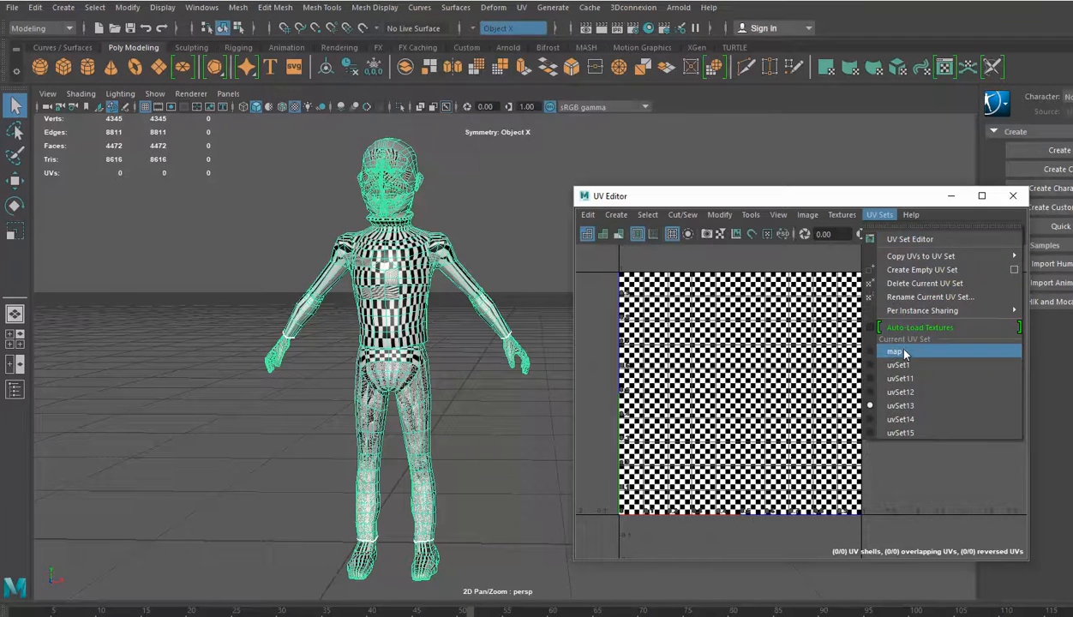
click(895, 352)
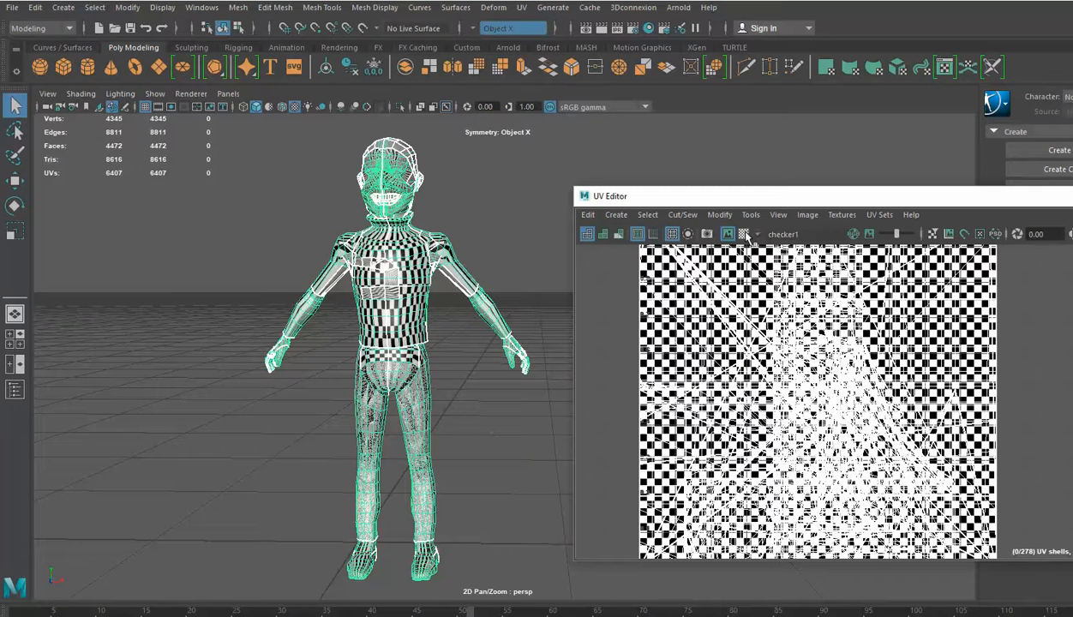
click(743, 234)
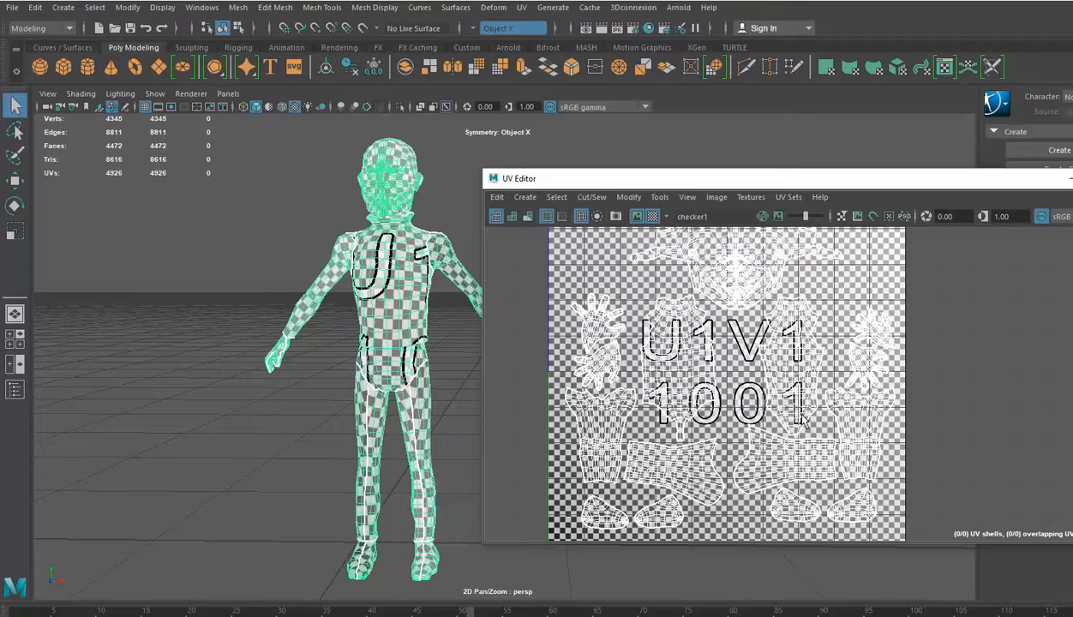
mouse_move(802, 415)
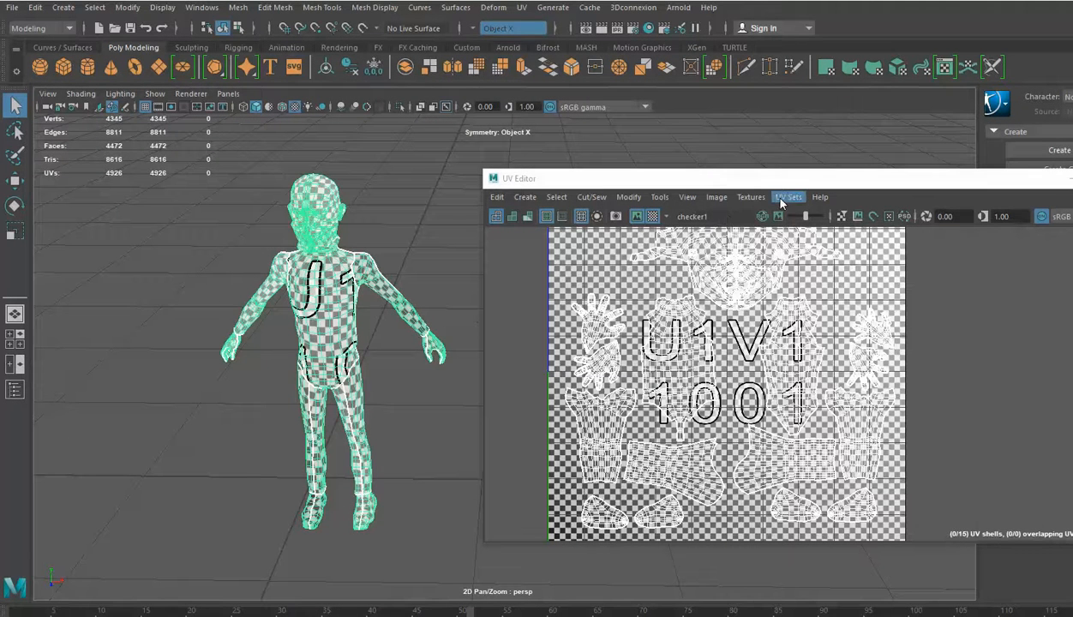
Step: Show map1's overlapping layout and make uvSet1 current for deletion
click(788, 197)
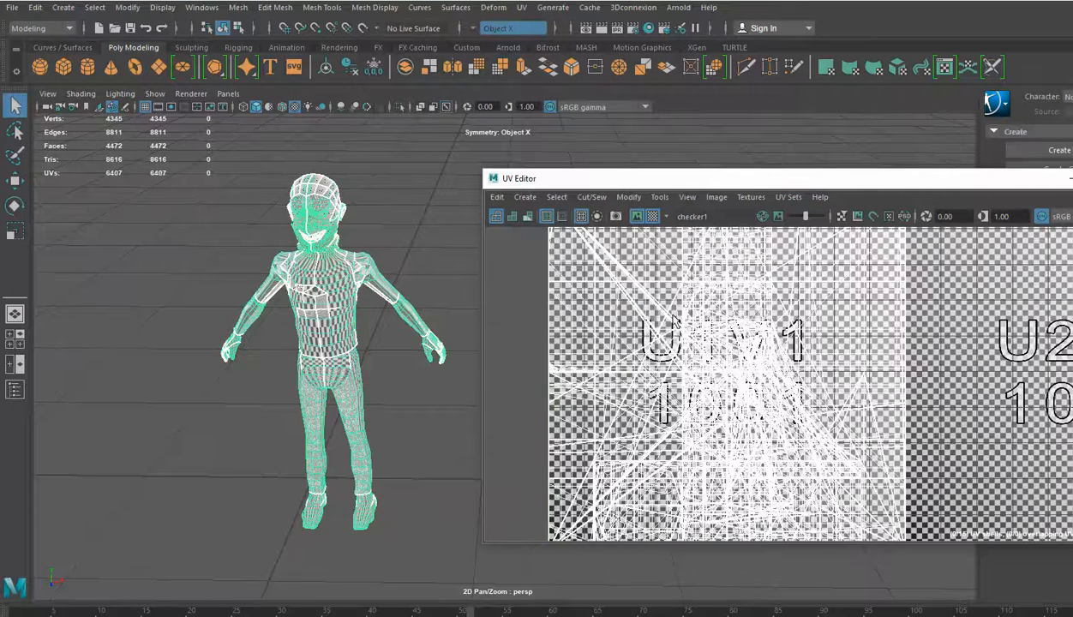
click(787, 197)
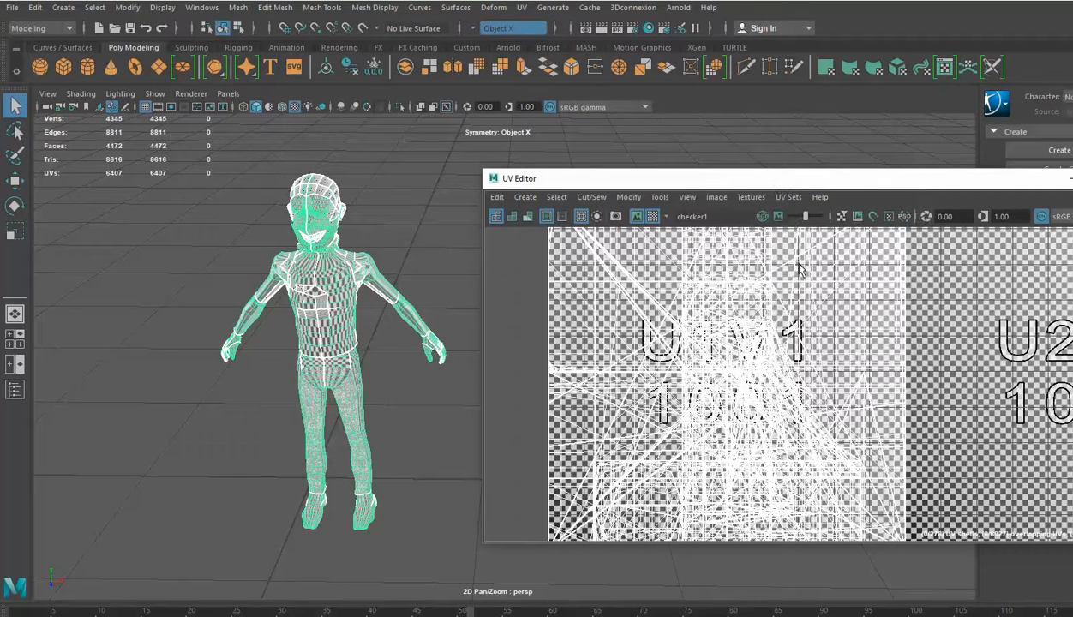
mouse_move(793, 257)
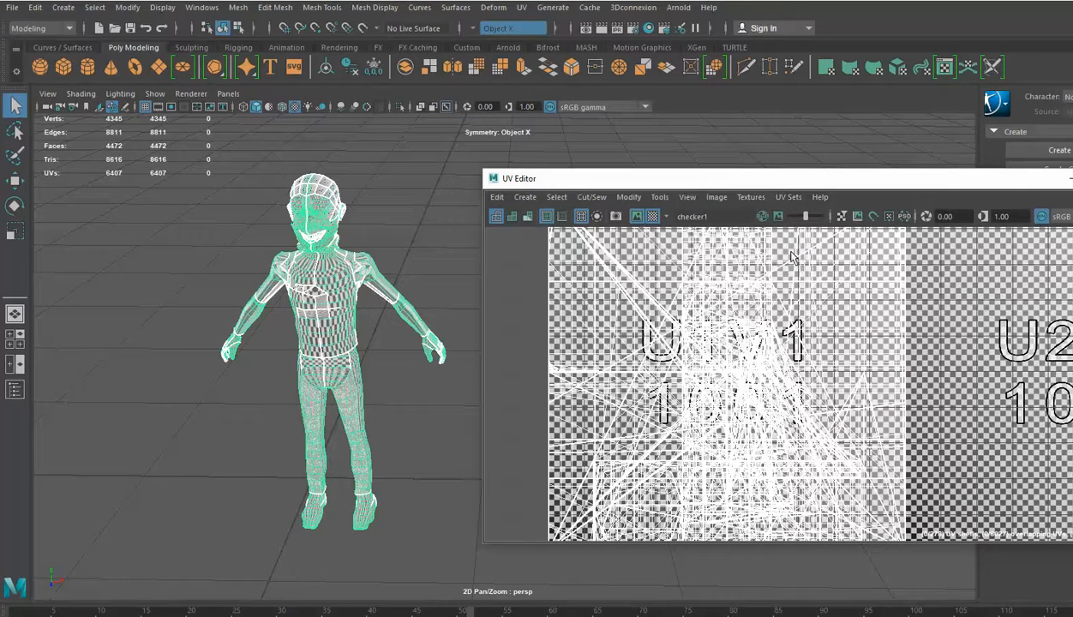
click(788, 197)
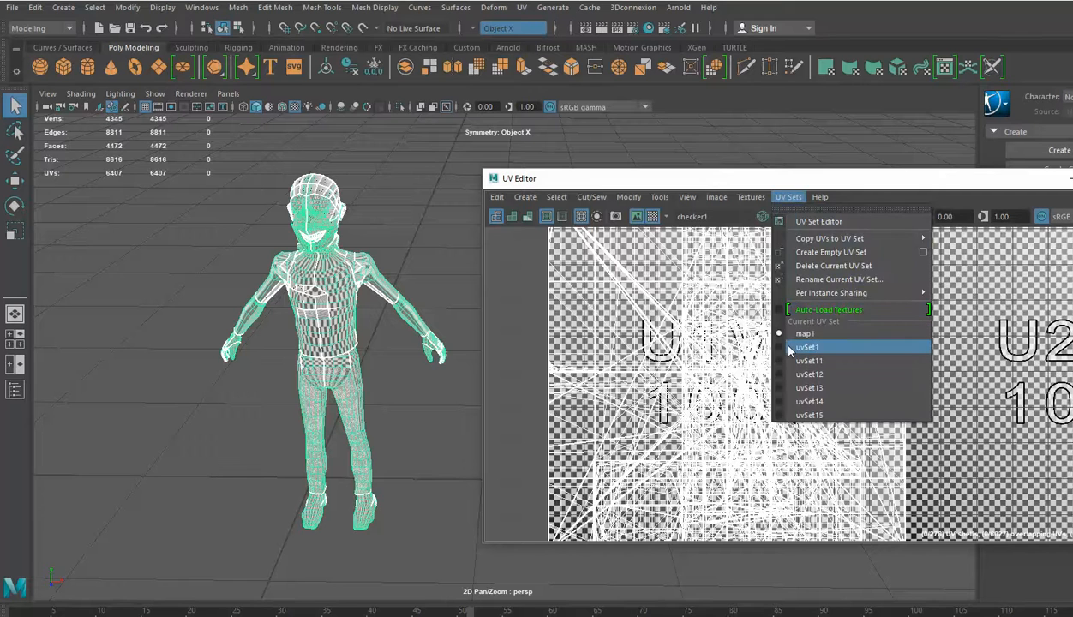
click(805, 334)
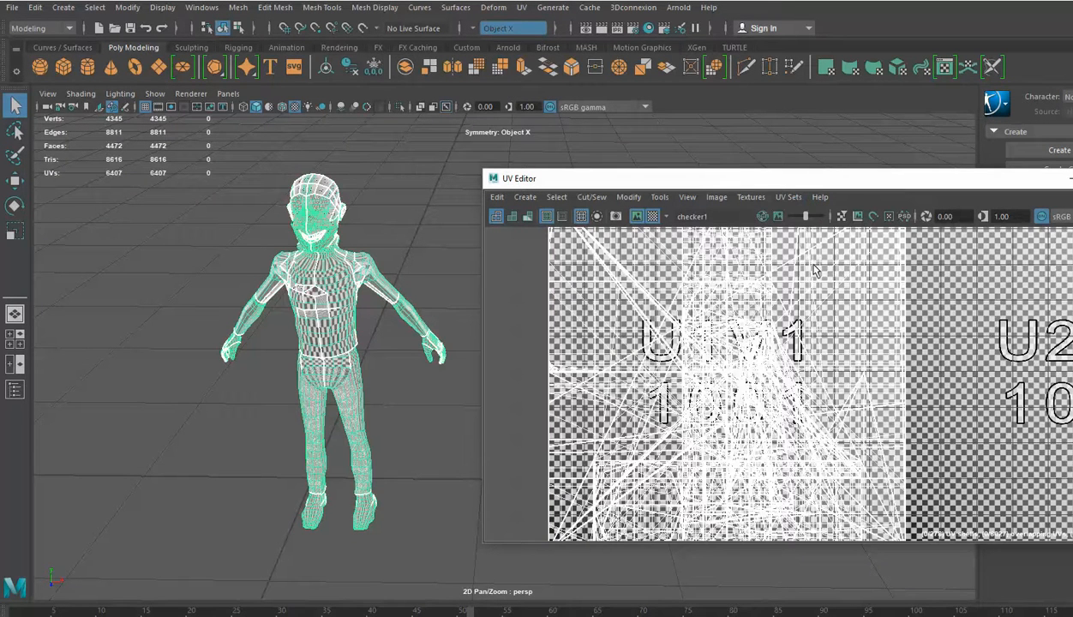
Step: Make uvSet11 current and delete the current UV set
click(788, 196)
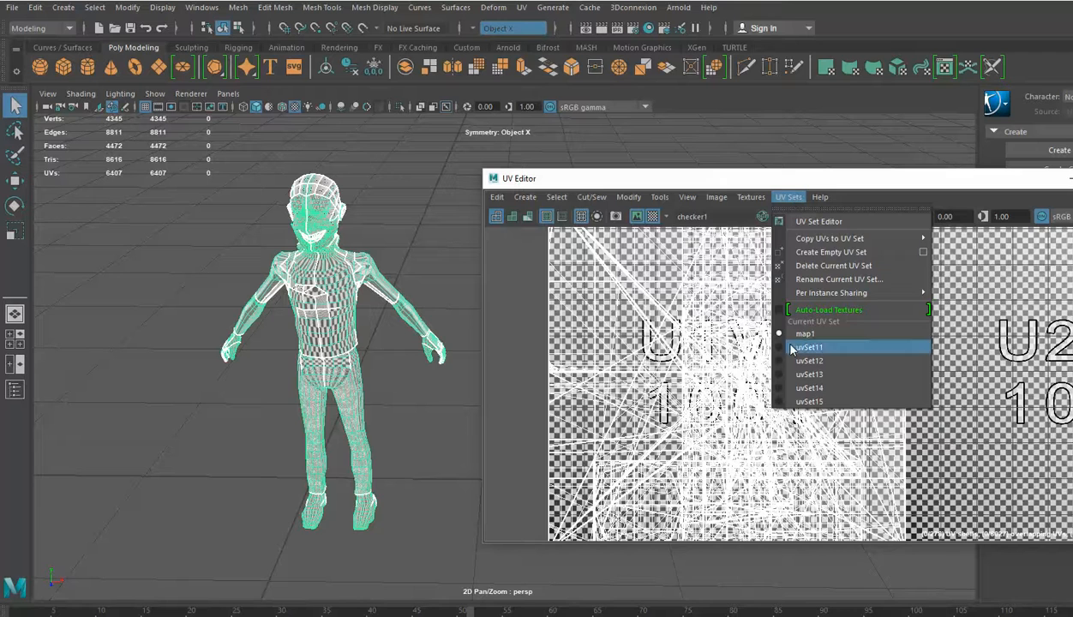
click(805, 334)
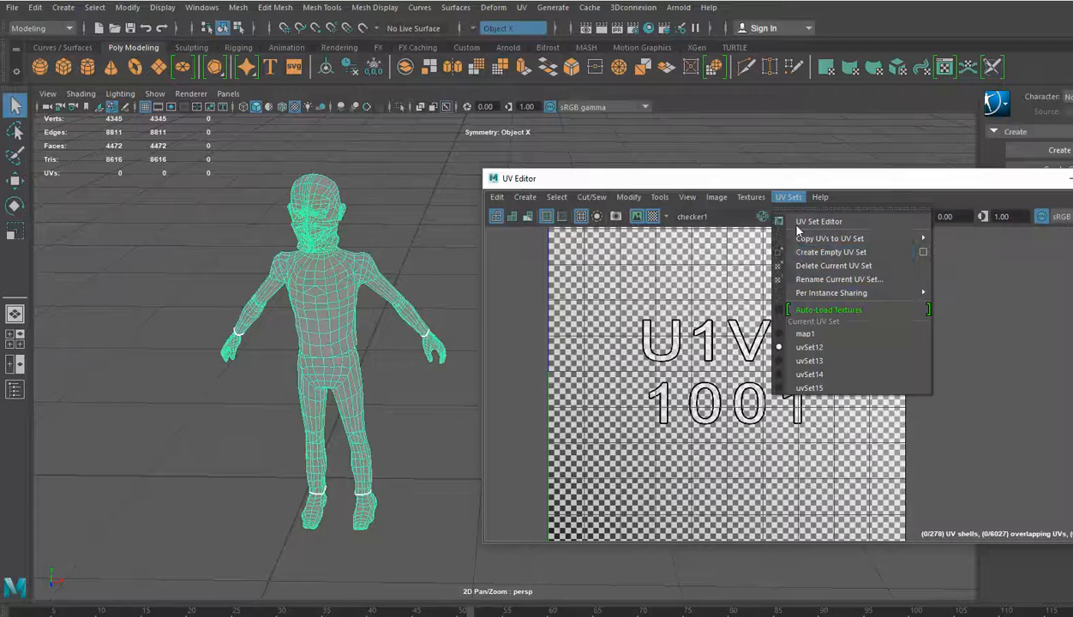
mouse_move(833, 266)
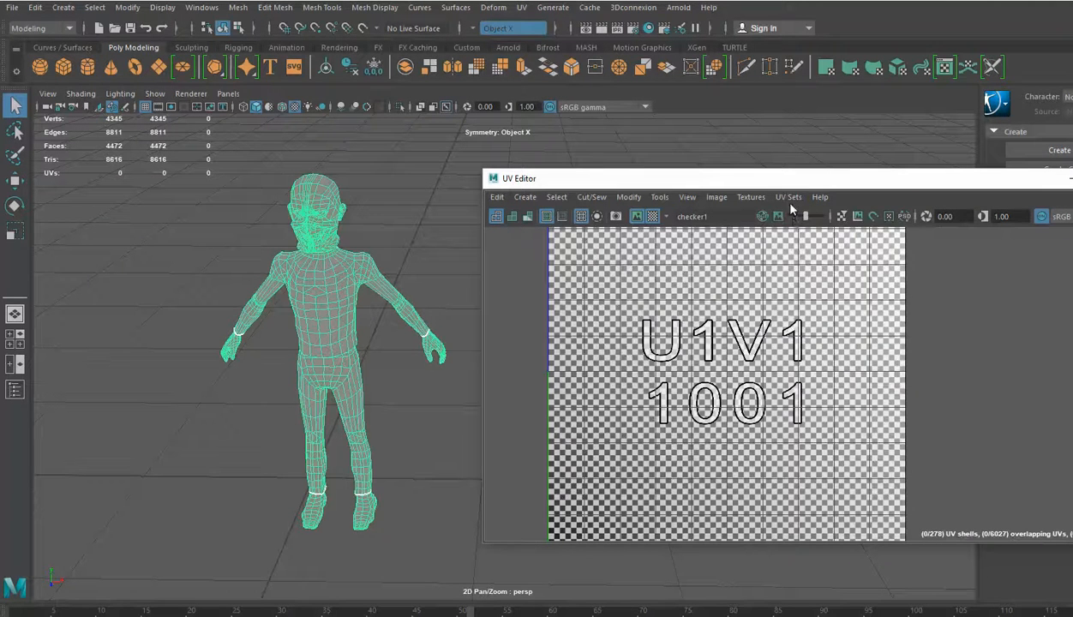
click(787, 197)
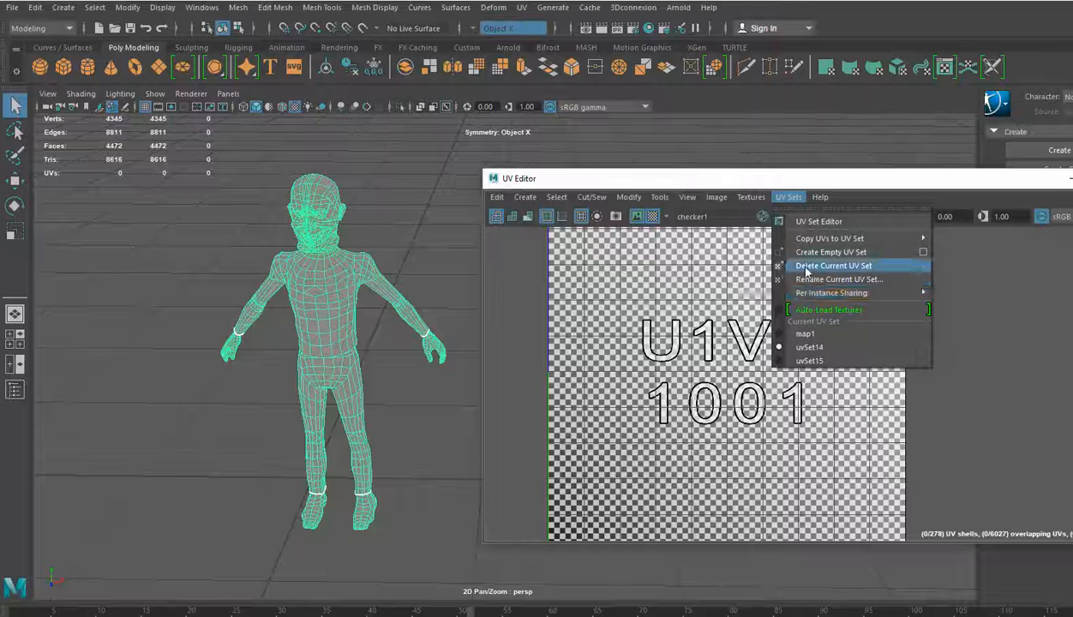
click(808, 346)
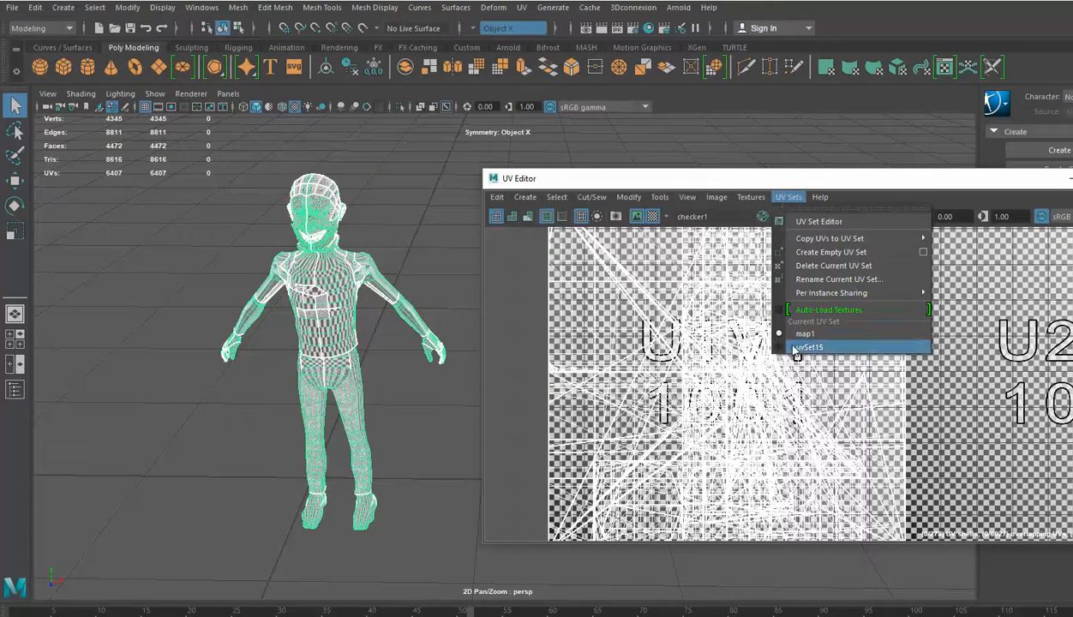
Step: Make uvSet15 the current UV set, showing its 4,926-UV unwrapped layout
click(805, 333)
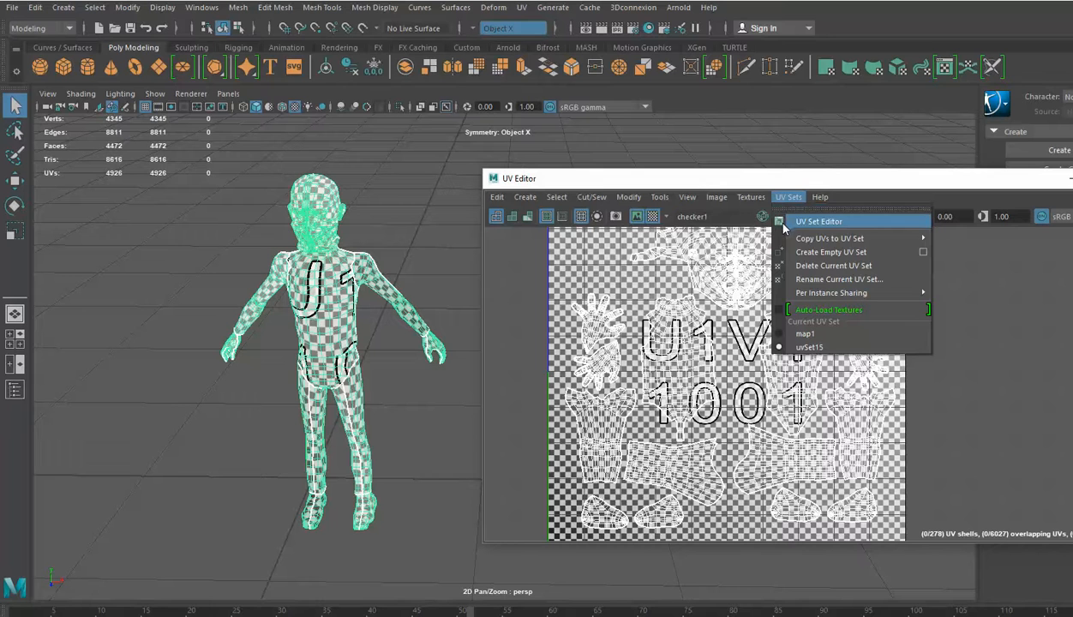
mouse_move(829, 238)
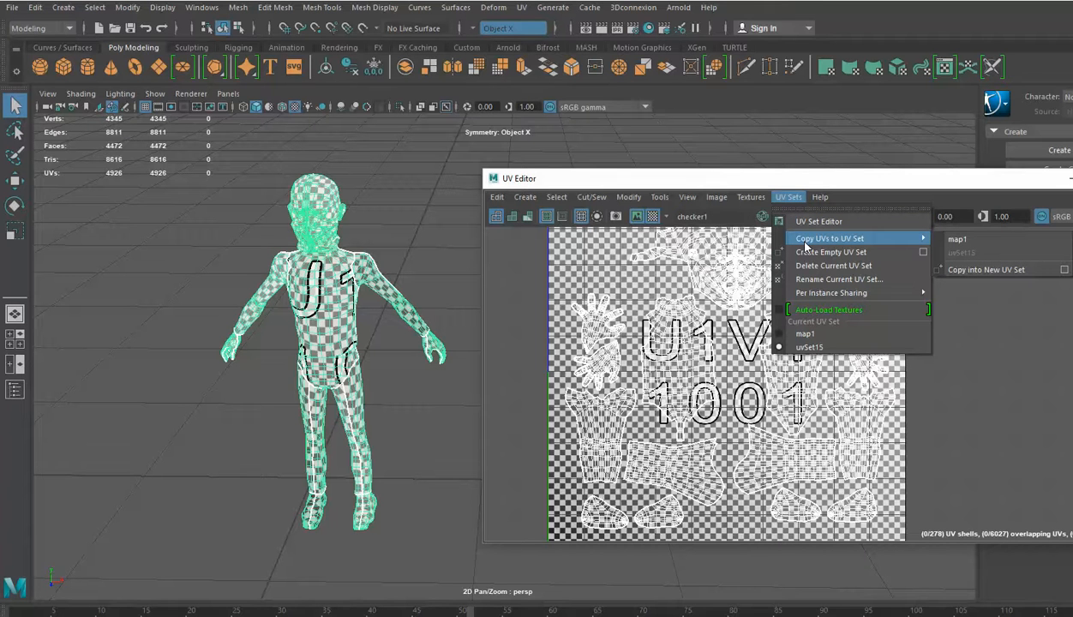
mouse_move(957, 239)
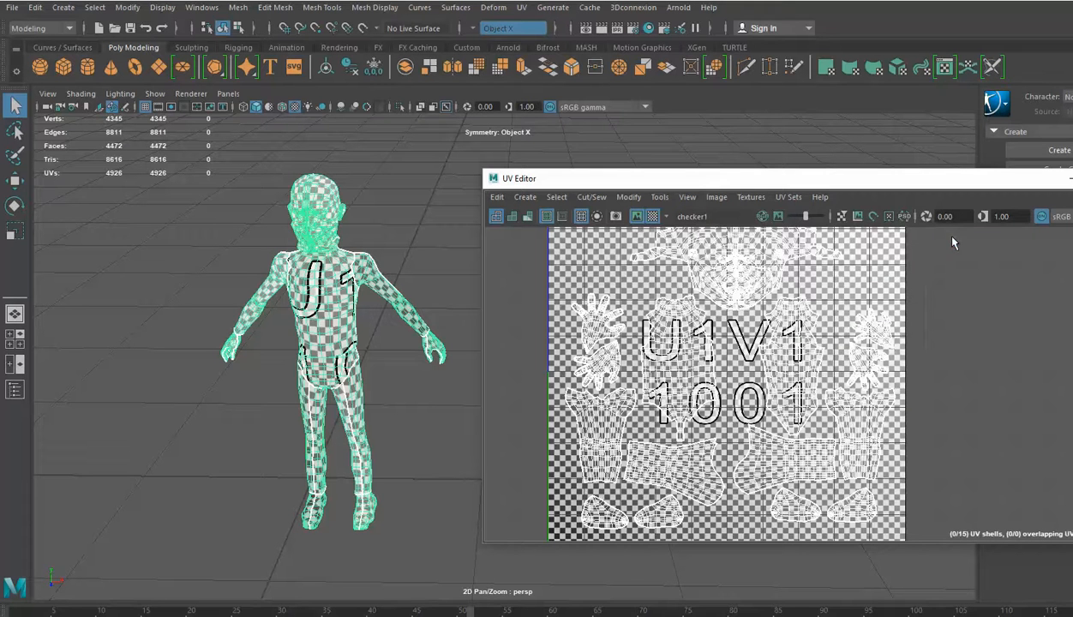
click(788, 196)
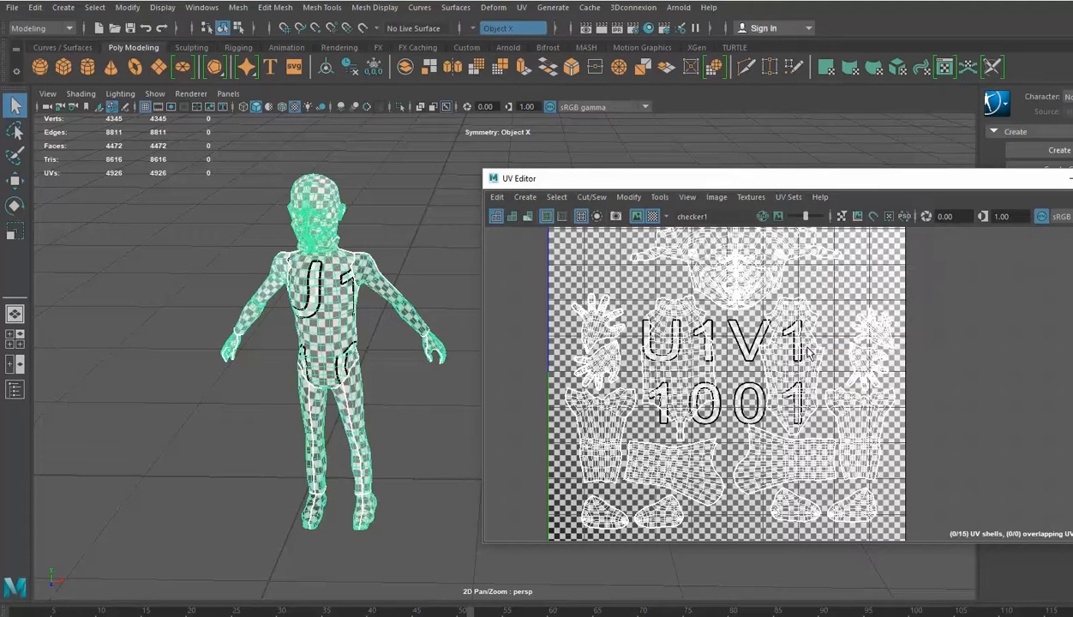
click(788, 196)
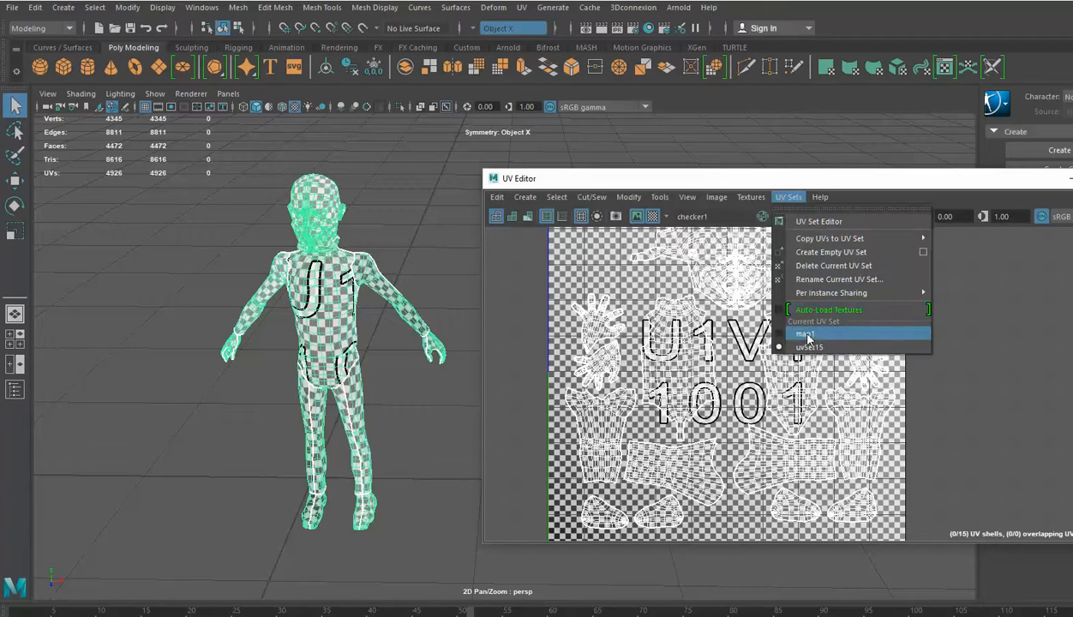
mouse_move(810, 346)
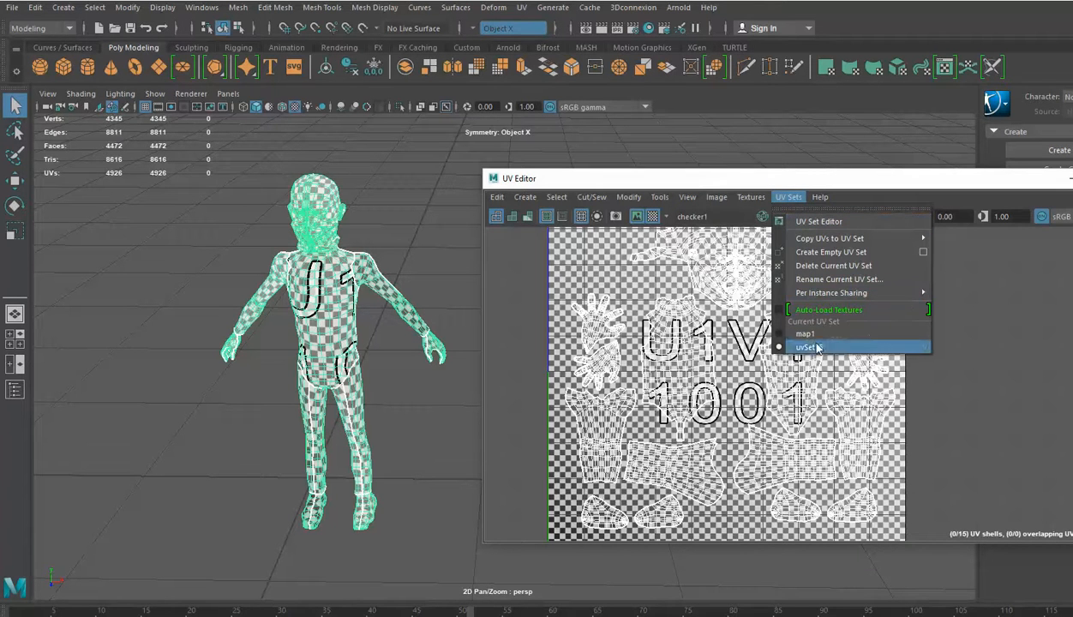
mouse_move(821, 265)
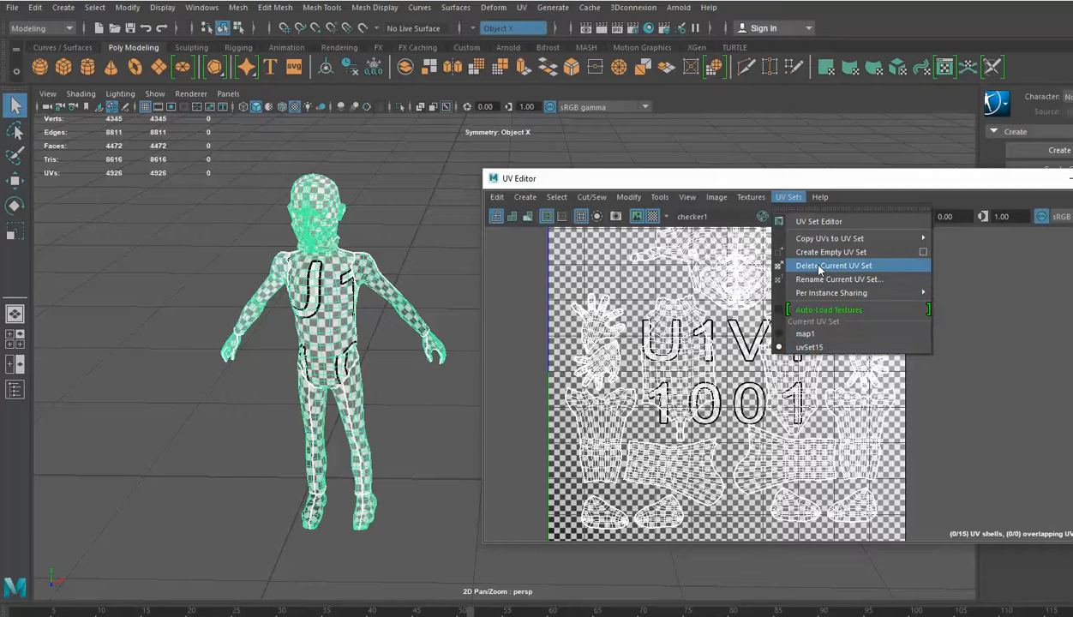
click(832, 265)
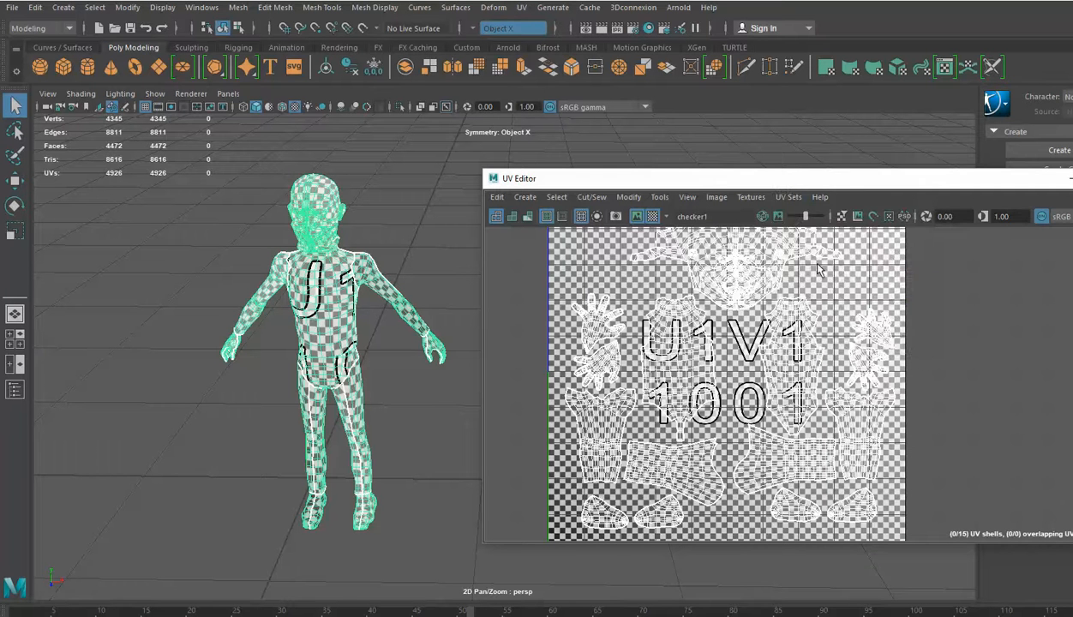